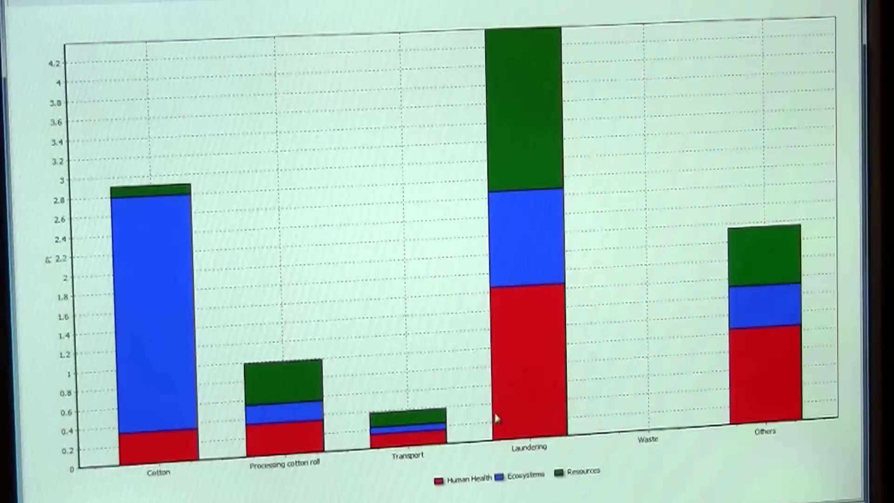
mouse_move(533, 310)
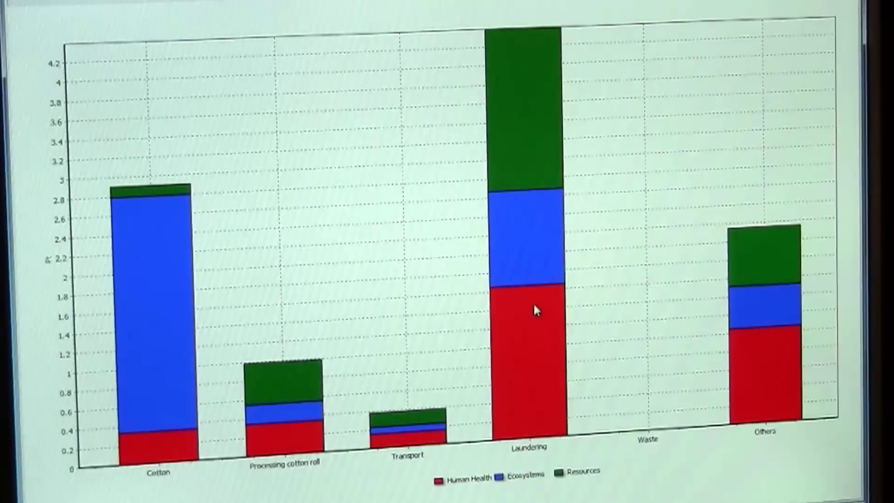